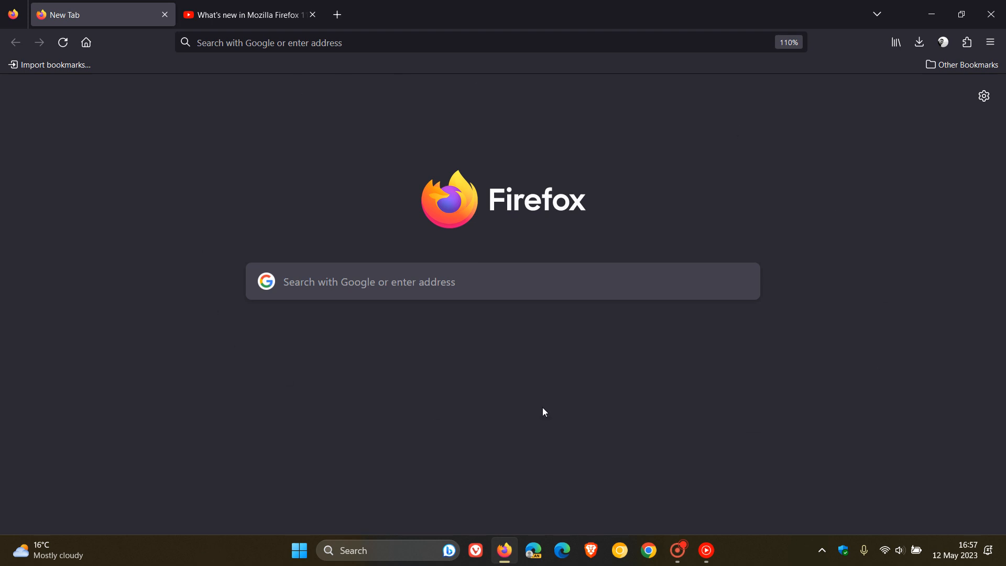
pyautogui.moveTo(743, 404)
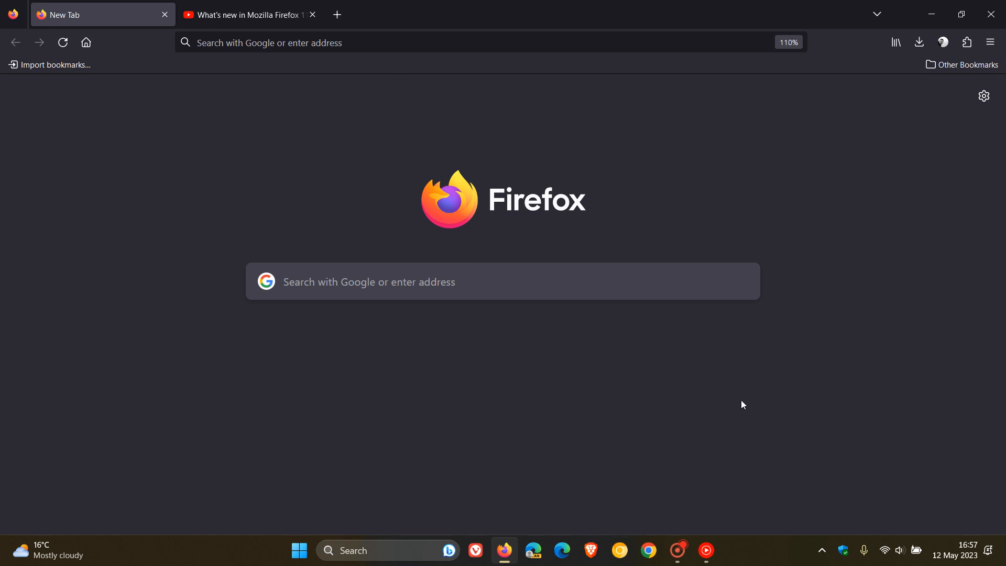
pyautogui.moveTo(790, 384)
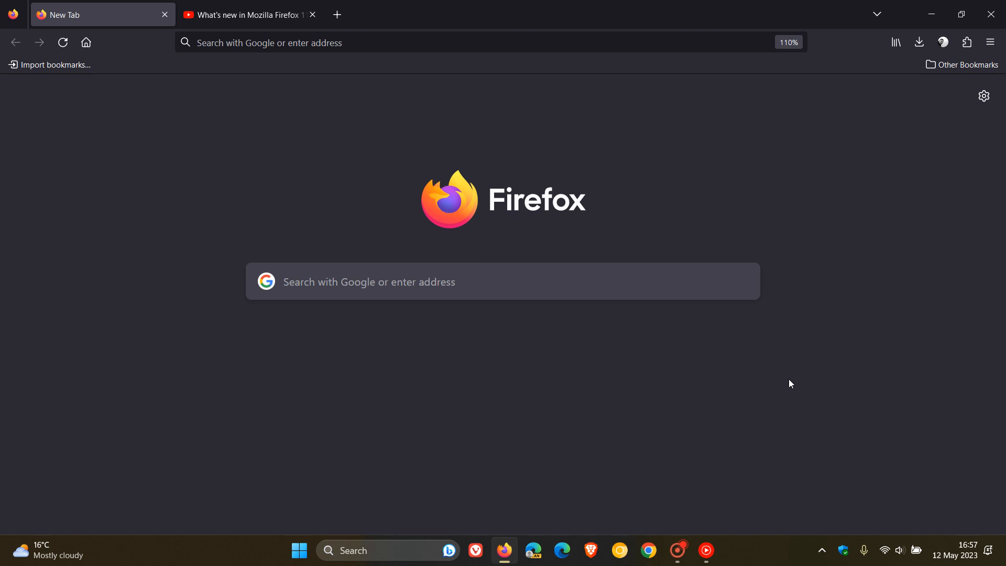
pyautogui.moveTo(709, 173)
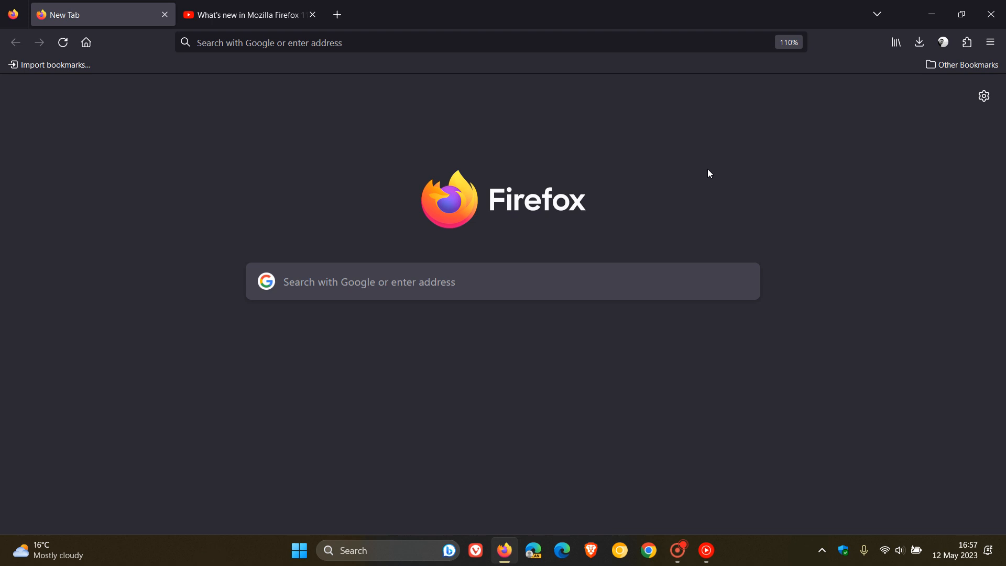
pyautogui.moveTo(990, 42)
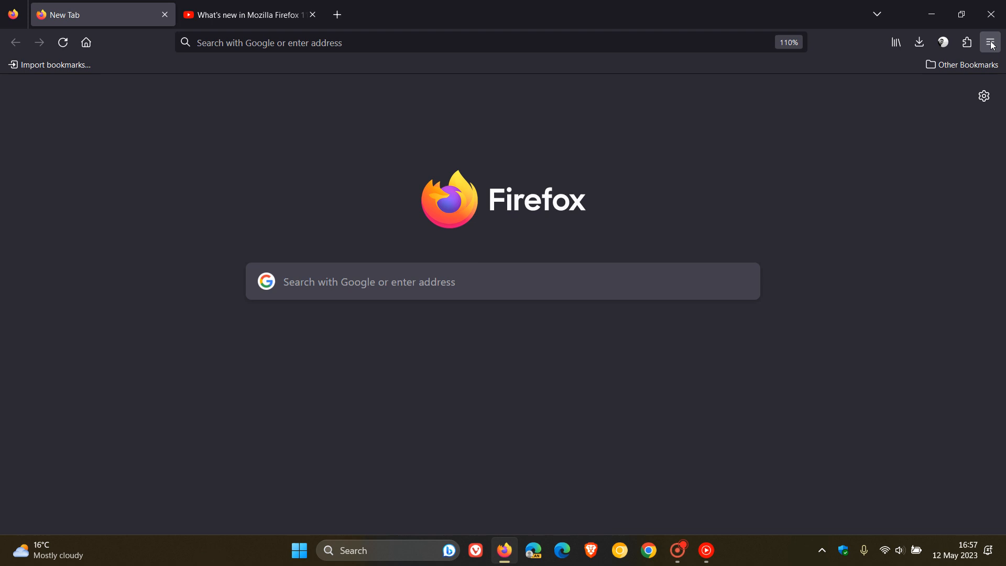
# Step: Open Help > About Firefox to confirm version 113.0.1 is up to date, then close it
pyautogui.click(989, 42)
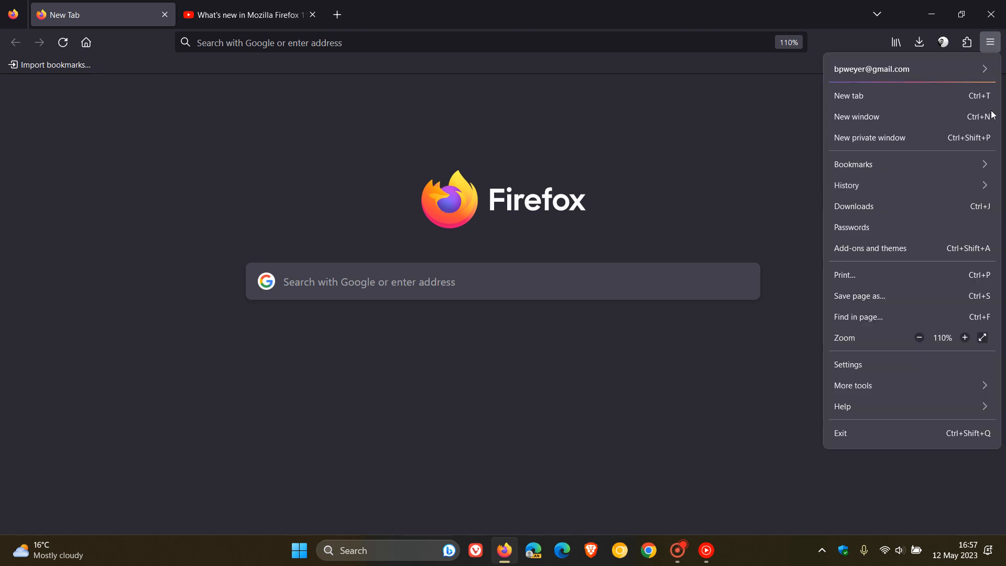
pyautogui.click(843, 406)
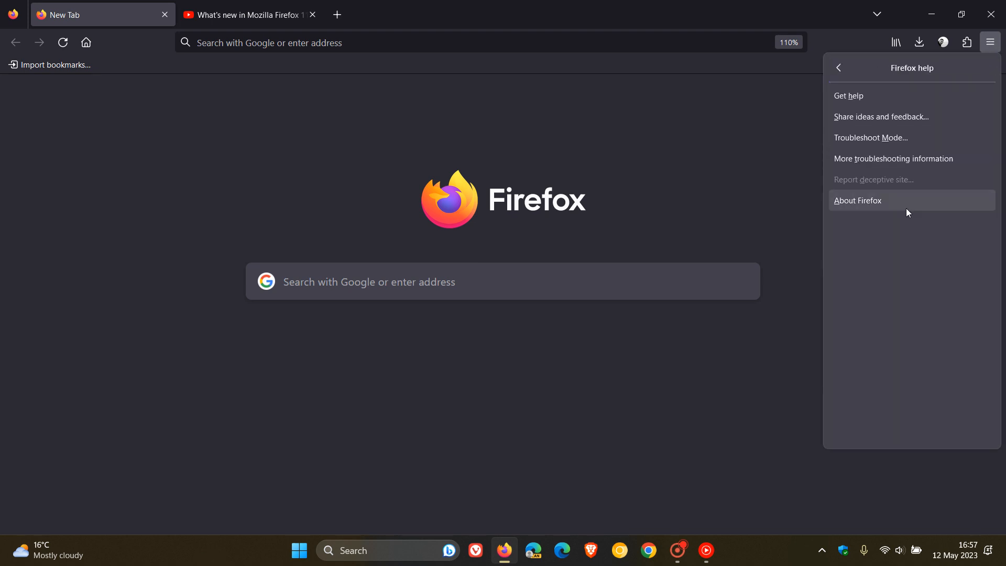
pyautogui.click(858, 201)
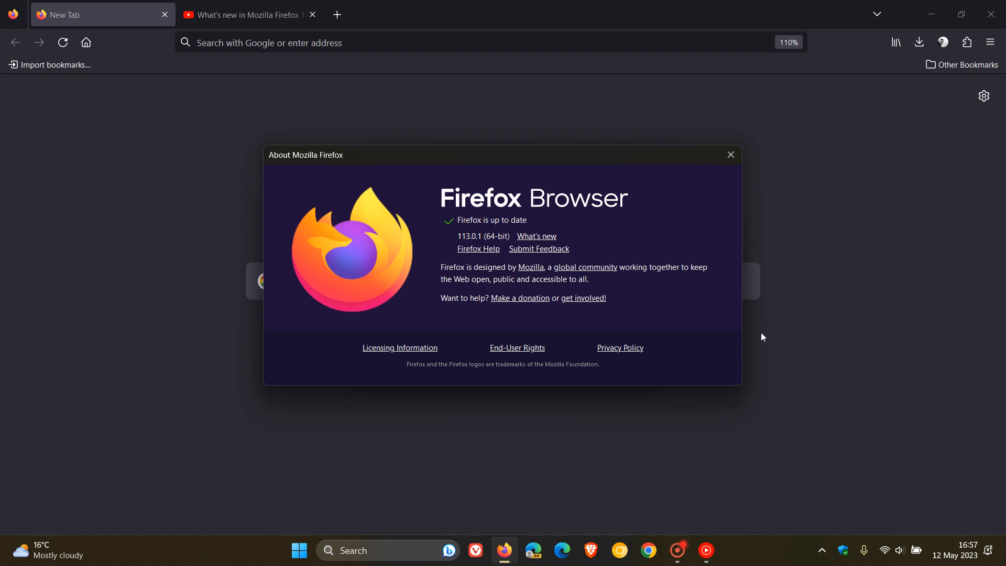
pyautogui.moveTo(464, 249)
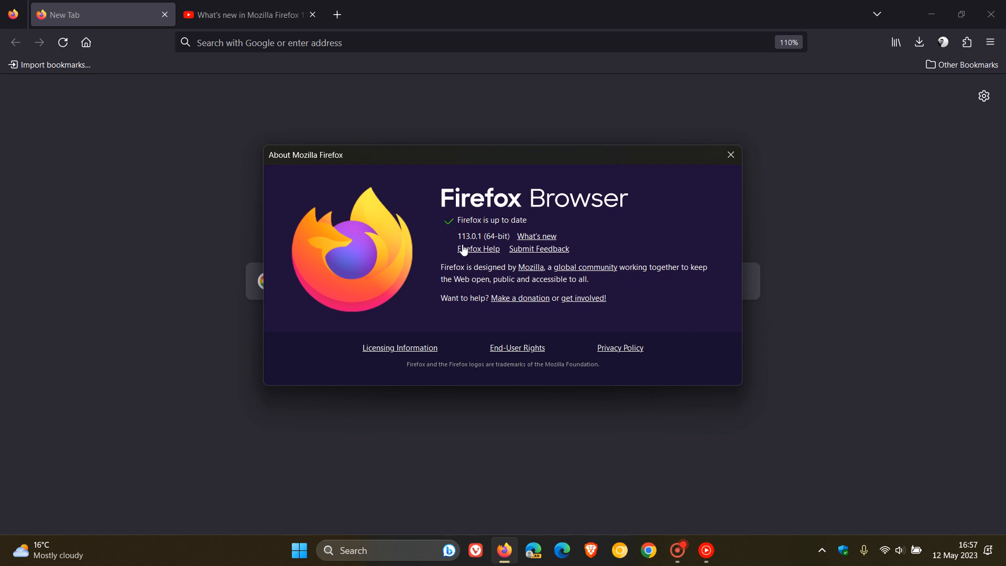
pyautogui.moveTo(478, 239)
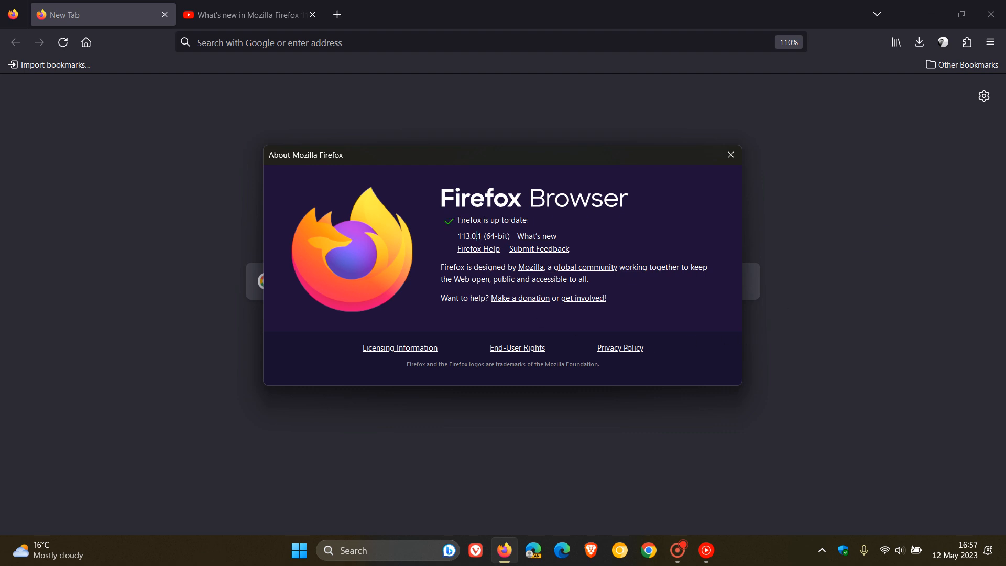
pyautogui.doubleClick(478, 236)
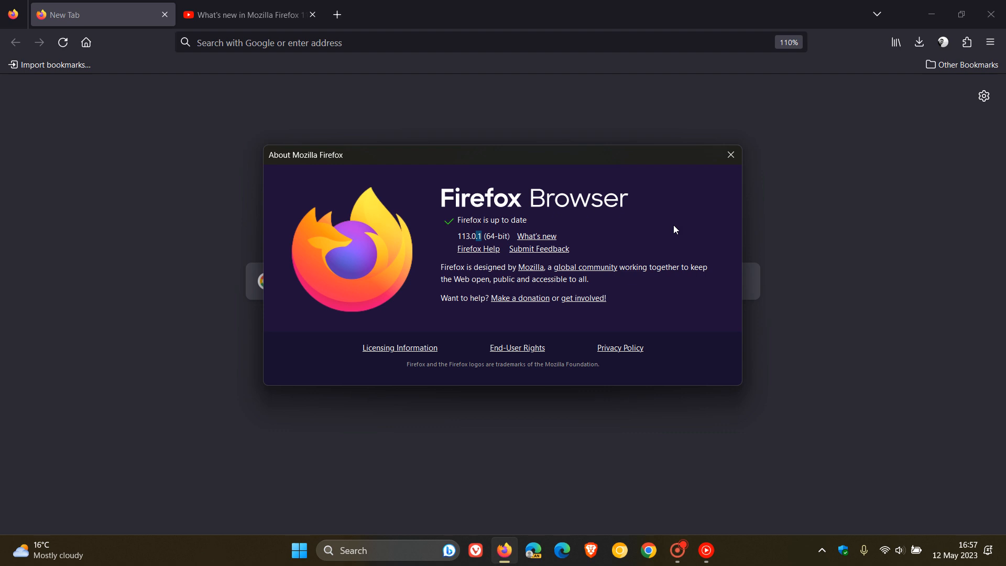
pyautogui.click(730, 155)
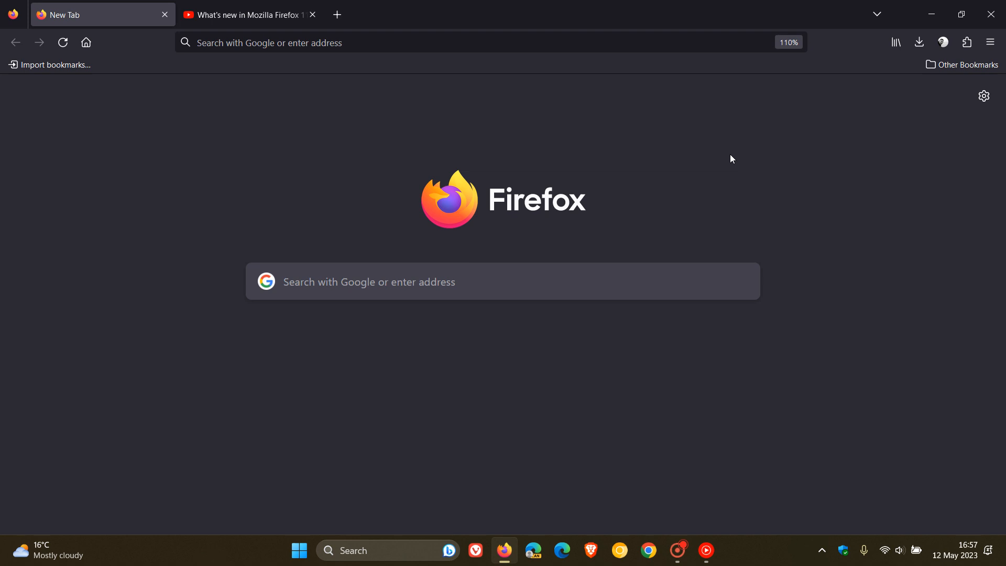
pyautogui.moveTo(763, 155)
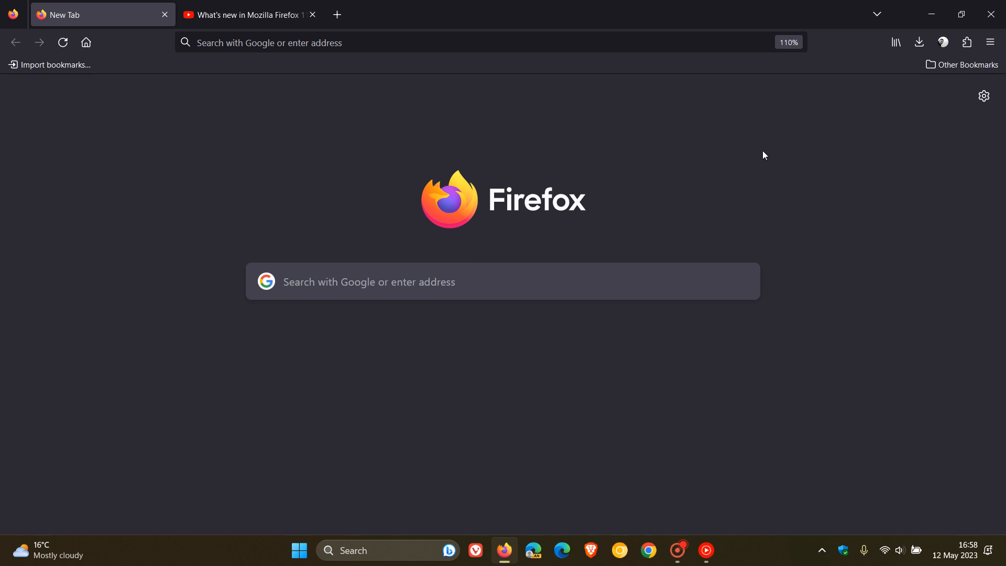
# Step: Make the browser full screen, play the Firefox 113 video full screen, then return to New Tab
pyautogui.click(990, 43)
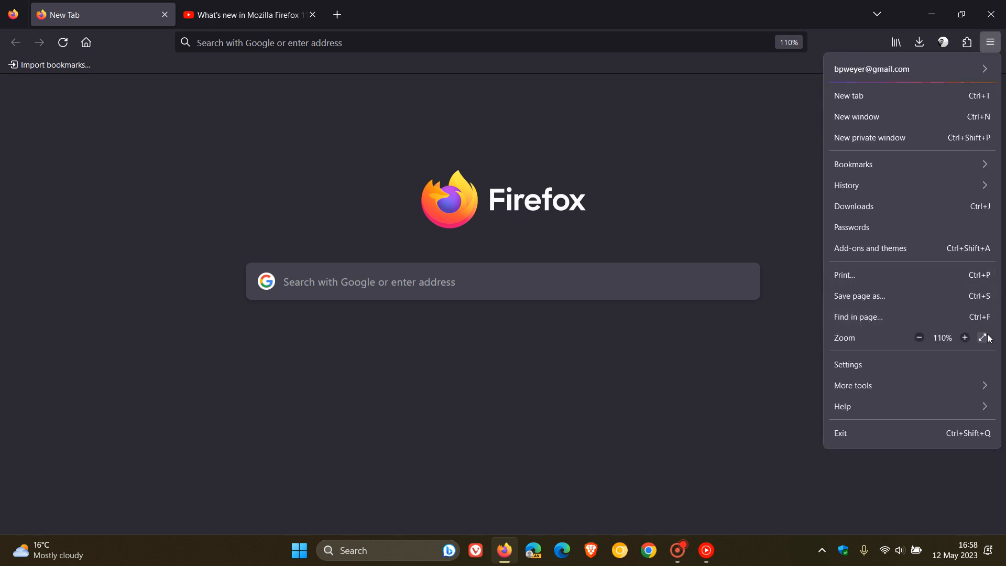
pyautogui.click(986, 337)
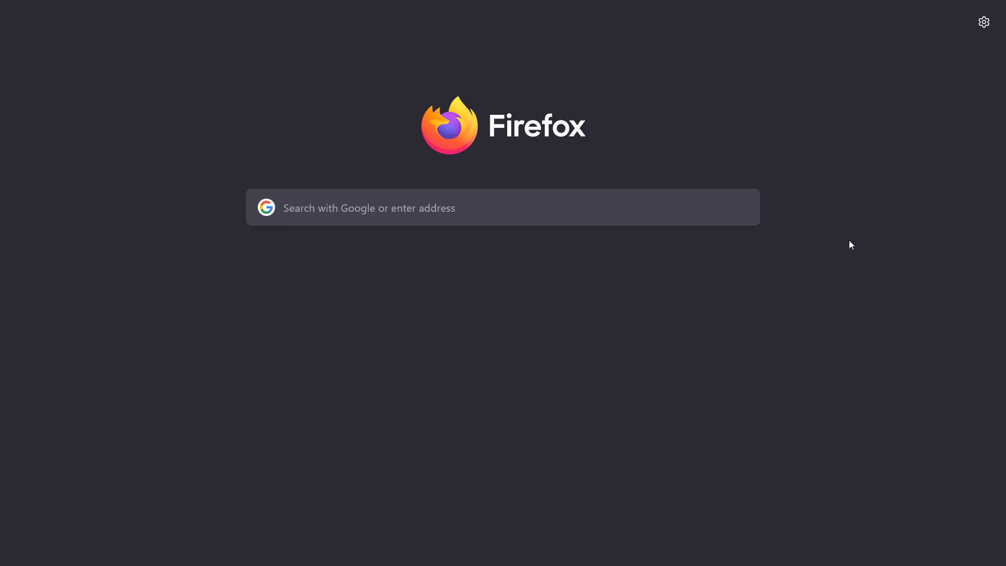
pyautogui.moveTo(860, 260)
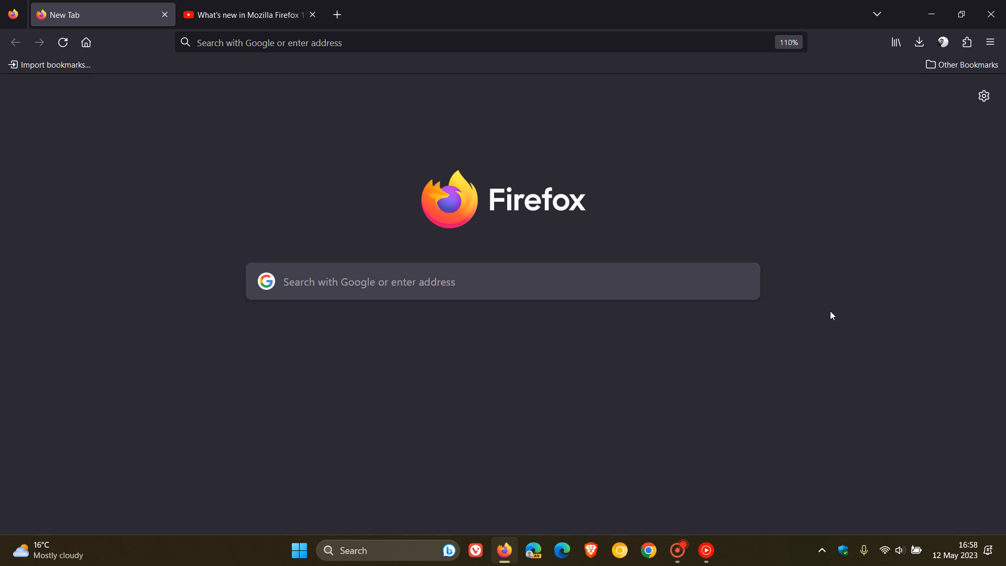
pyautogui.click(244, 14)
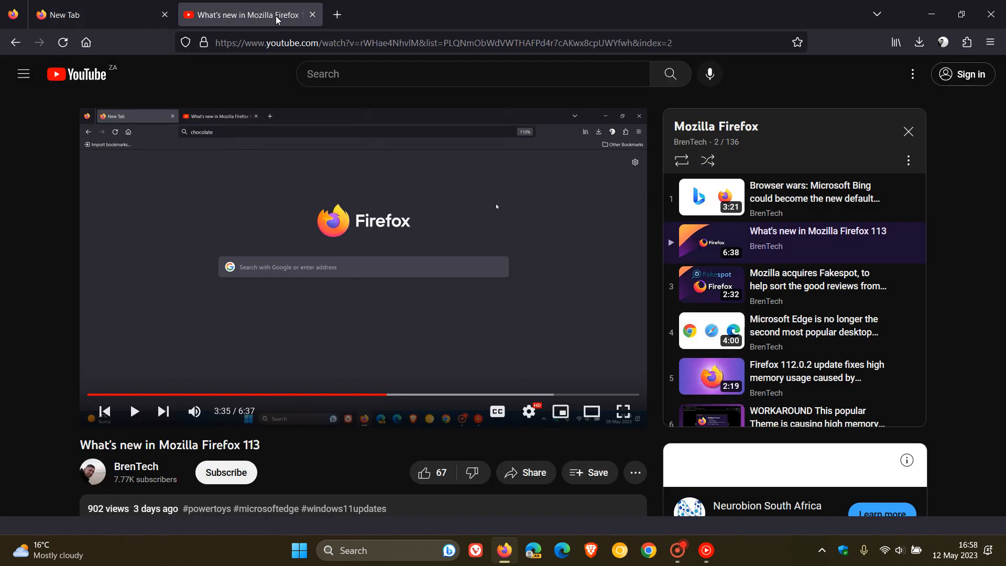
pyautogui.click(621, 412)
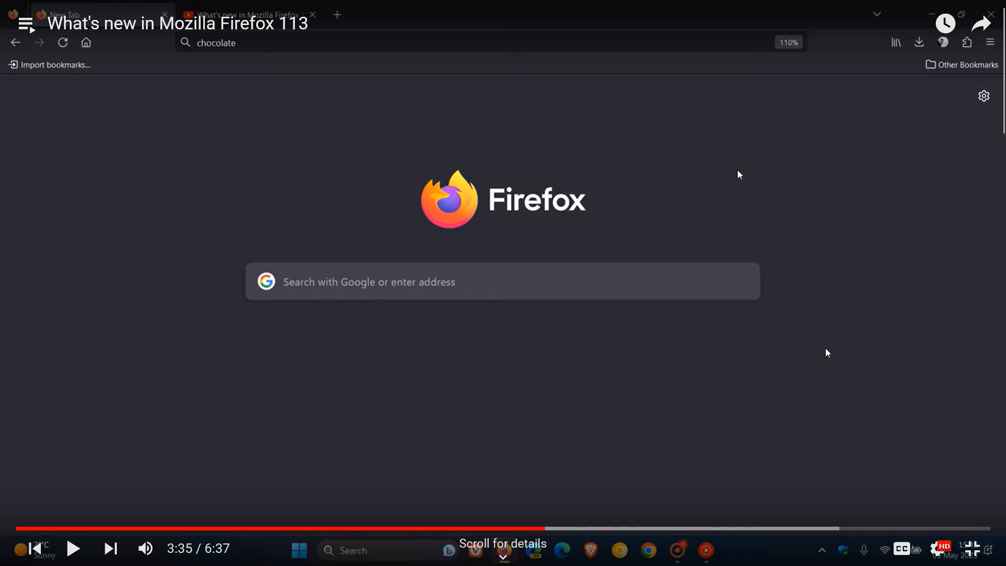
pyautogui.moveTo(869, 382)
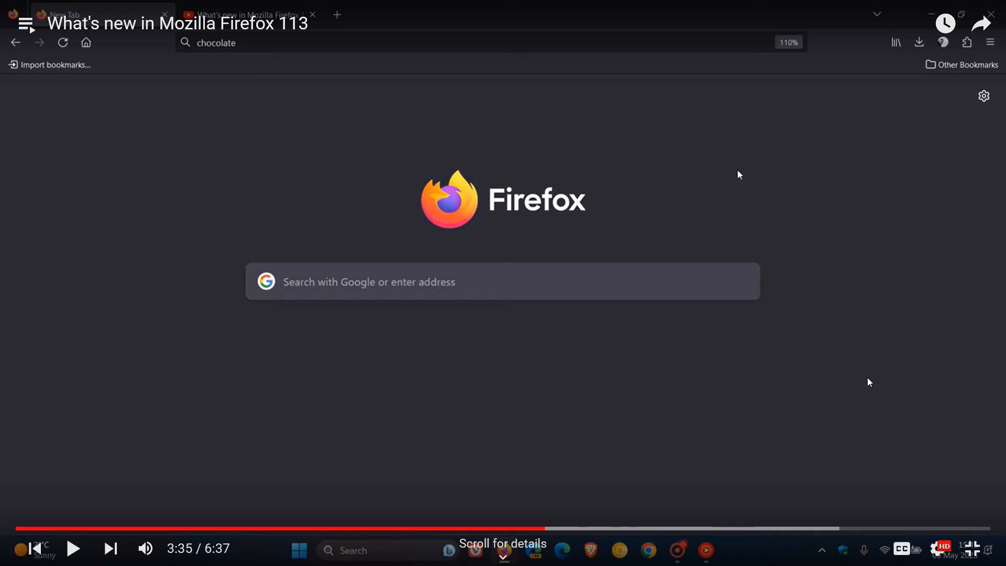
pyautogui.moveTo(917, 395)
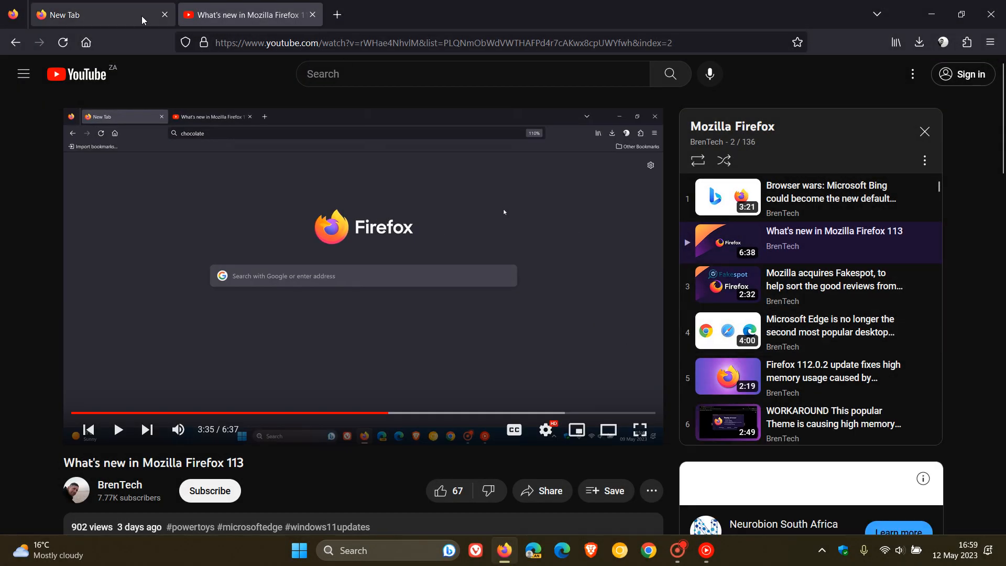
pyautogui.click(100, 14)
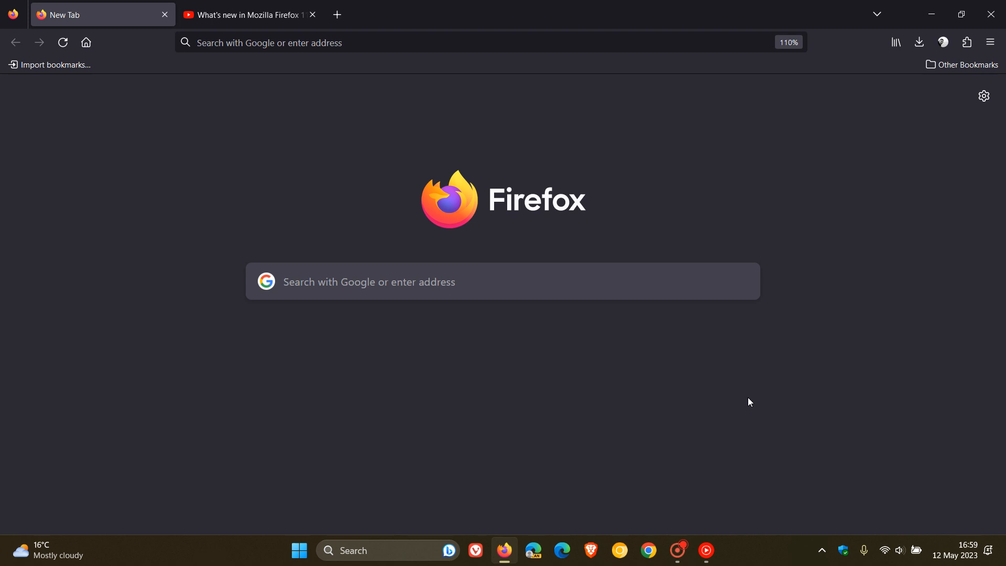
pyautogui.moveTo(711, 170)
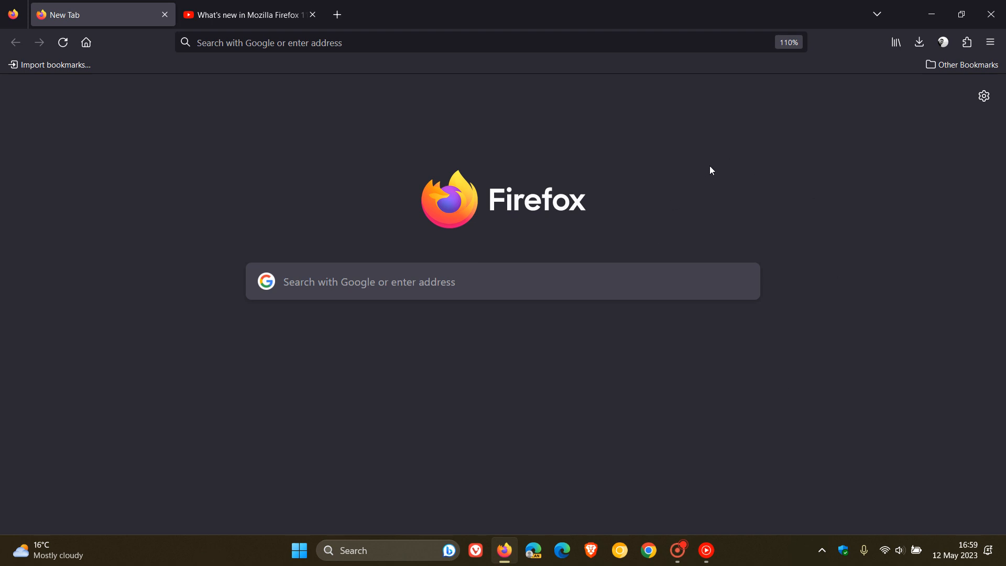
pyautogui.moveTo(872, 200)
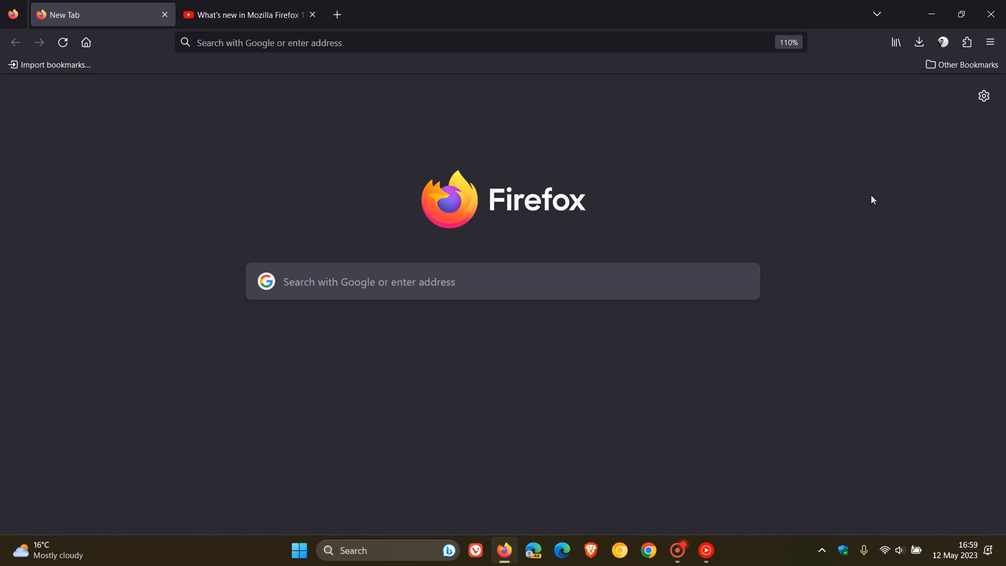
pyautogui.moveTo(806, 172)
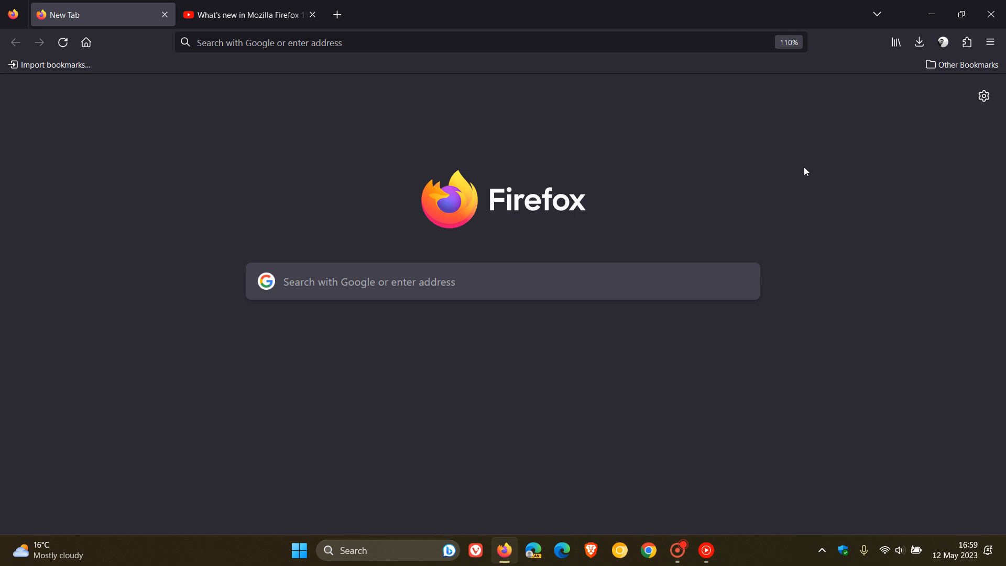